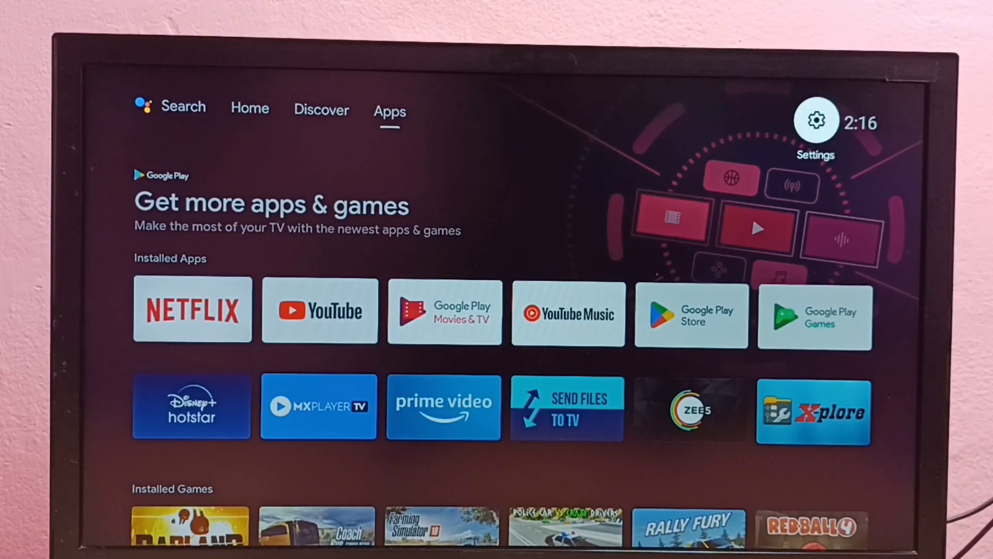
Open Settings from the home screen and go to TV settings' Screen resolution
click(818, 122)
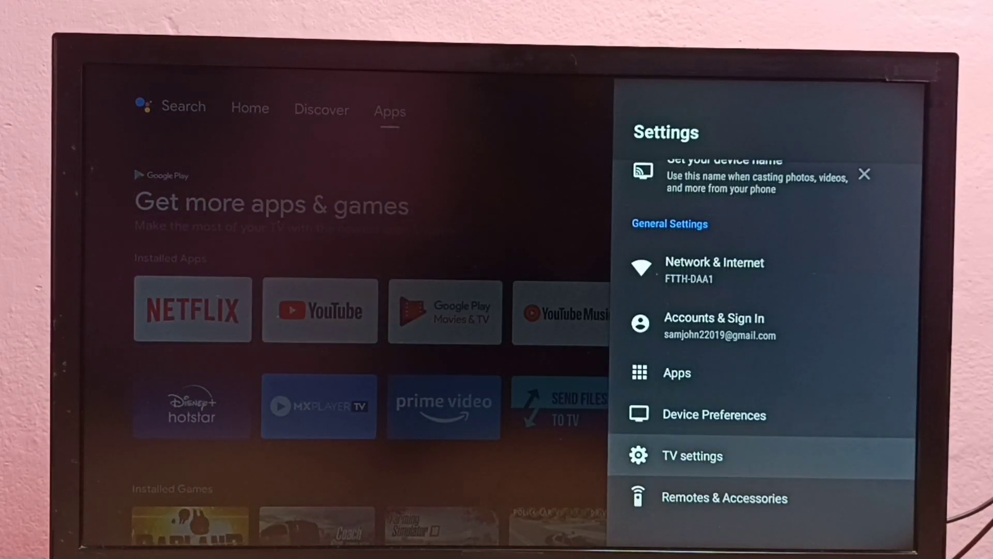
click(692, 455)
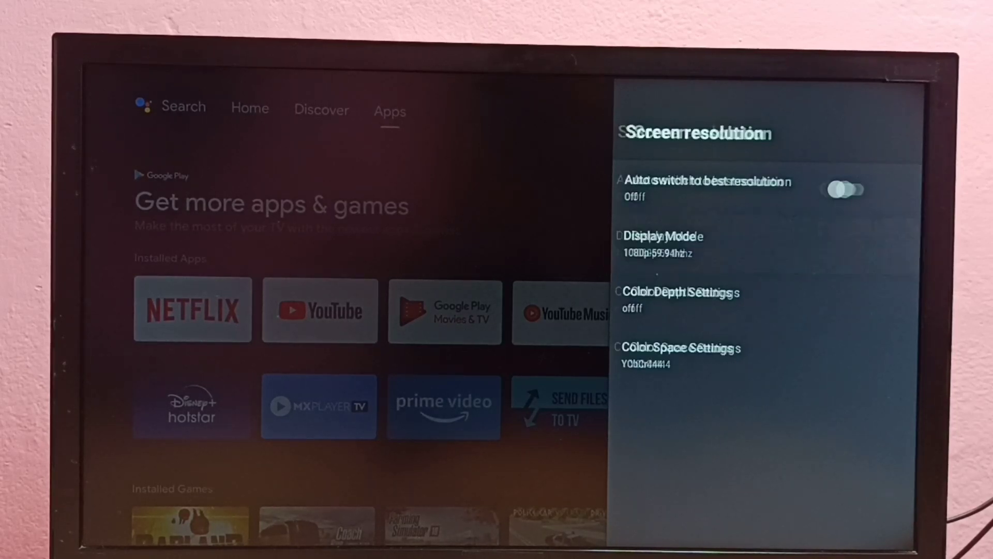
Change the display mode from 1080p to 720p-59.94hz and confirm it
click(663, 242)
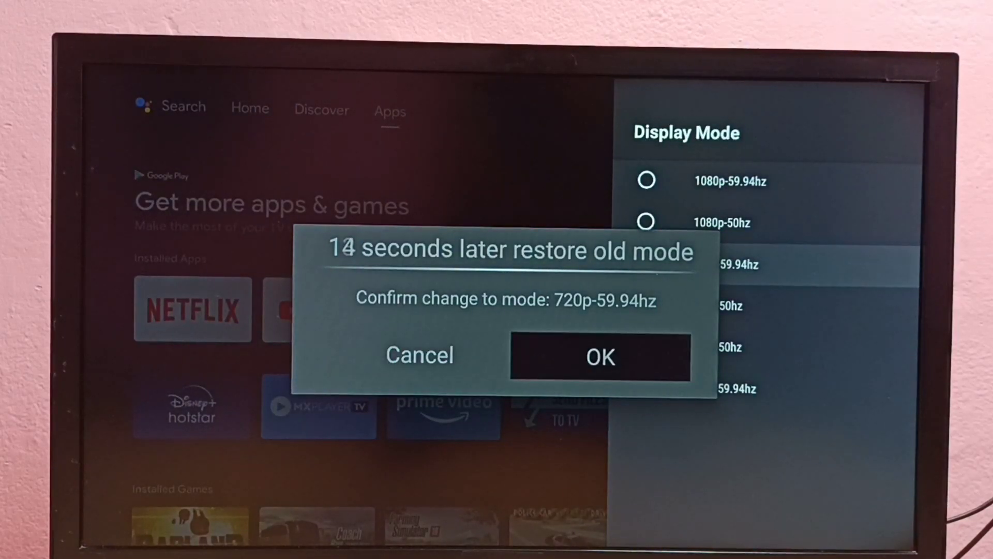
click(601, 358)
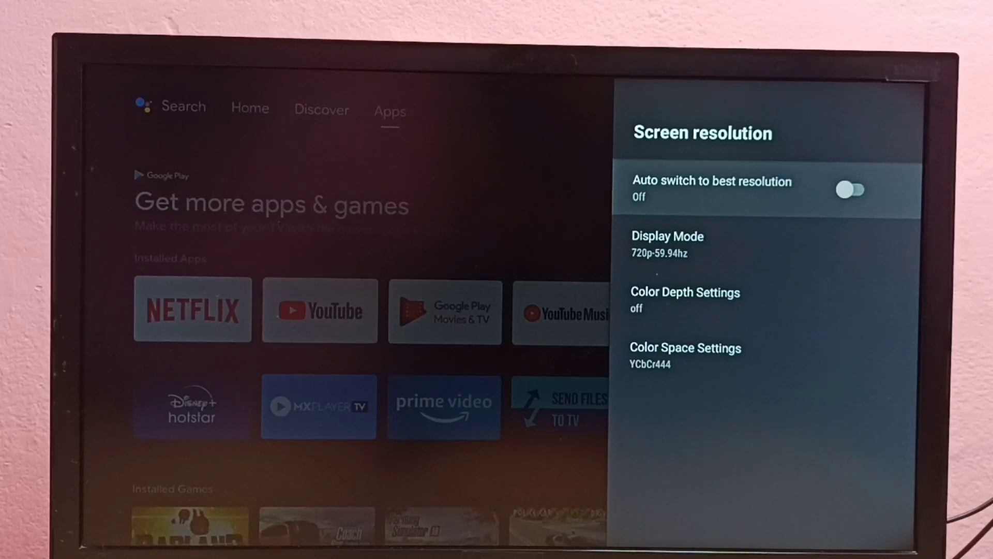
Enable auto switch to best resolution and confirm the 1080p-59.94hz mode
click(853, 186)
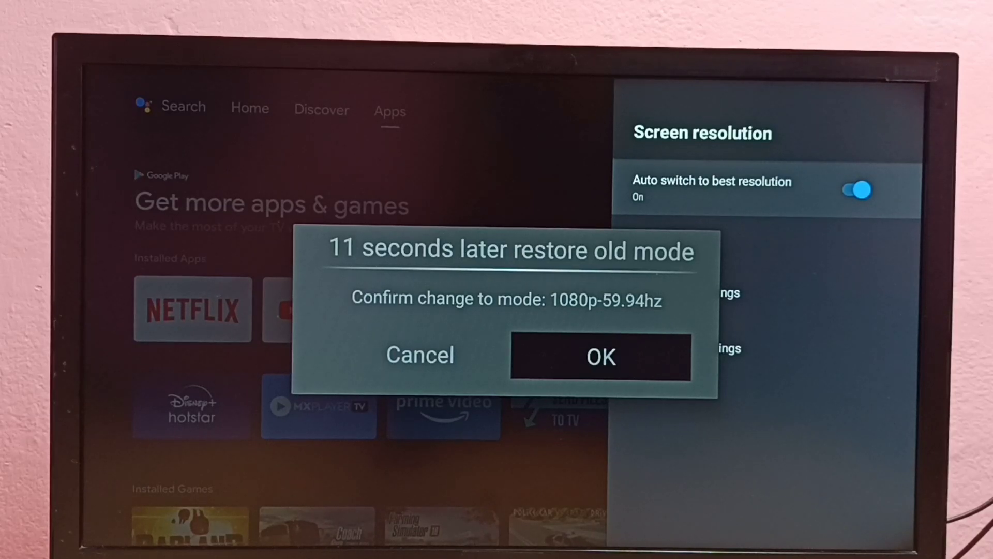
click(600, 357)
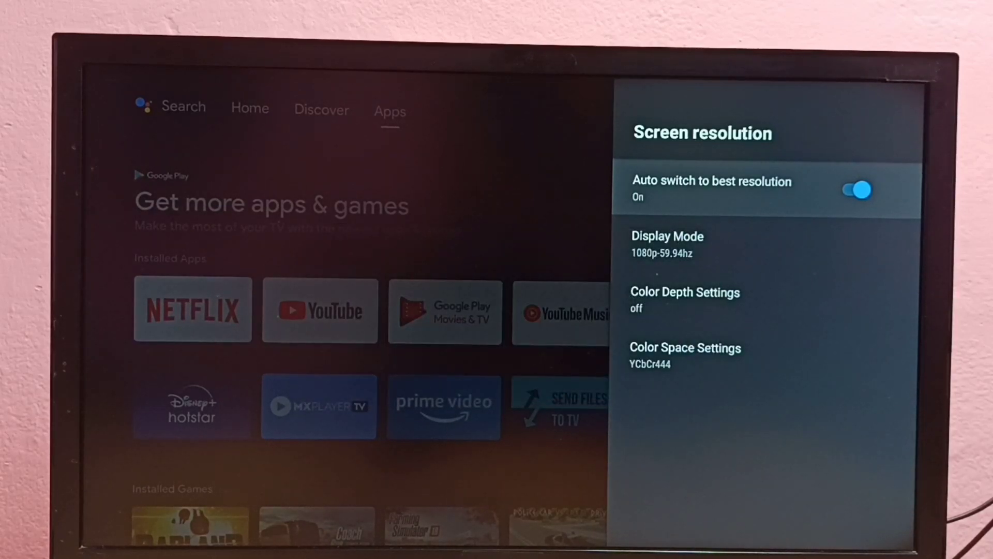